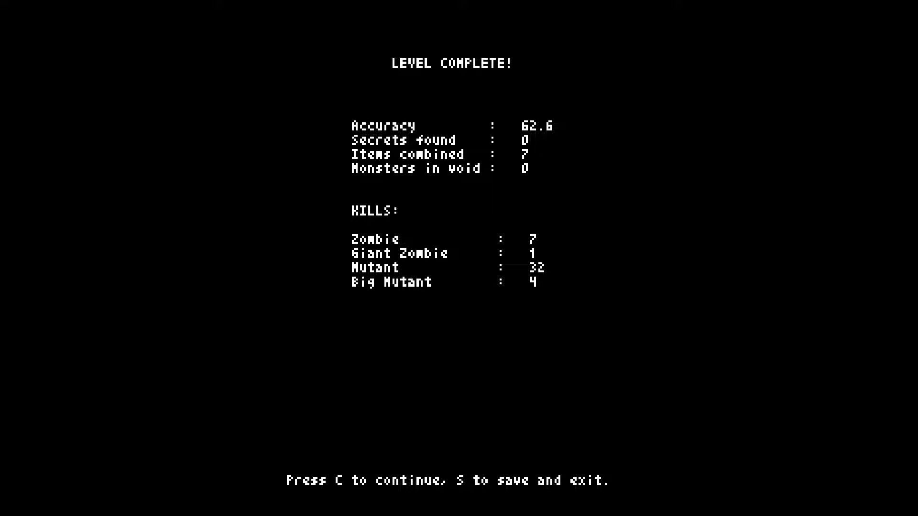
Continue from the stats screen into the next level
key(c)
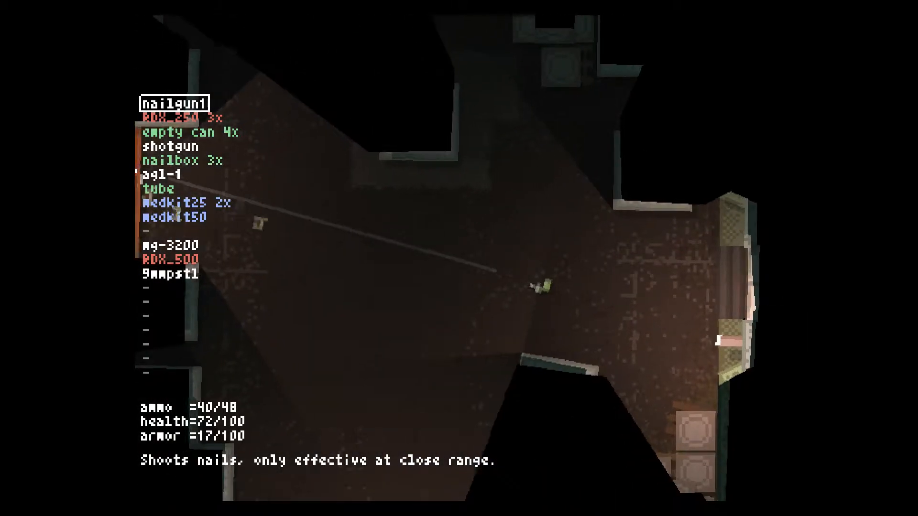
Choose RDX_250 from the inventory to start combining it with RDX_500
click(459, 258)
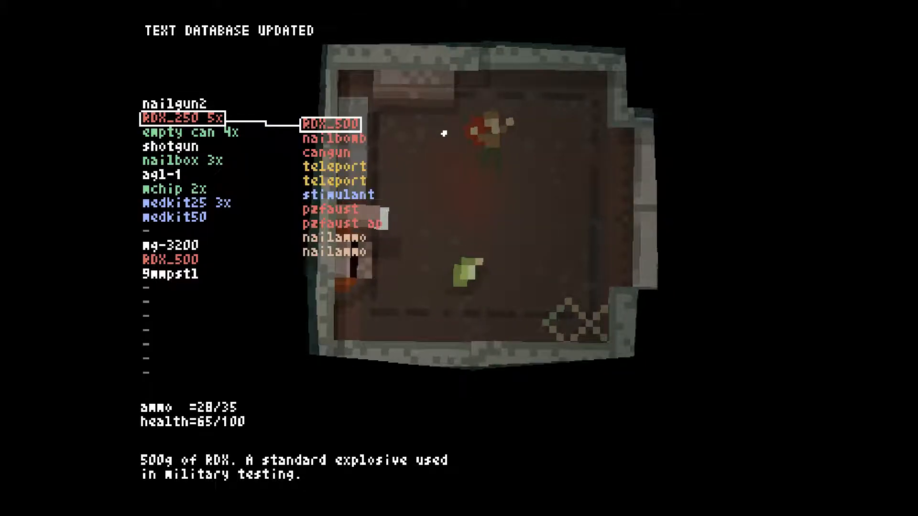
click(182, 133)
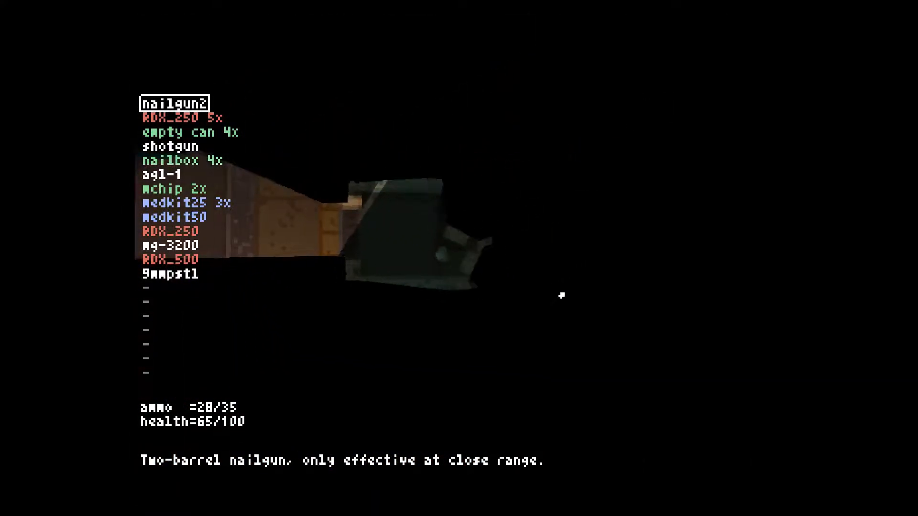
Select nailgun2 in the inventory as the active weapon
click(182, 202)
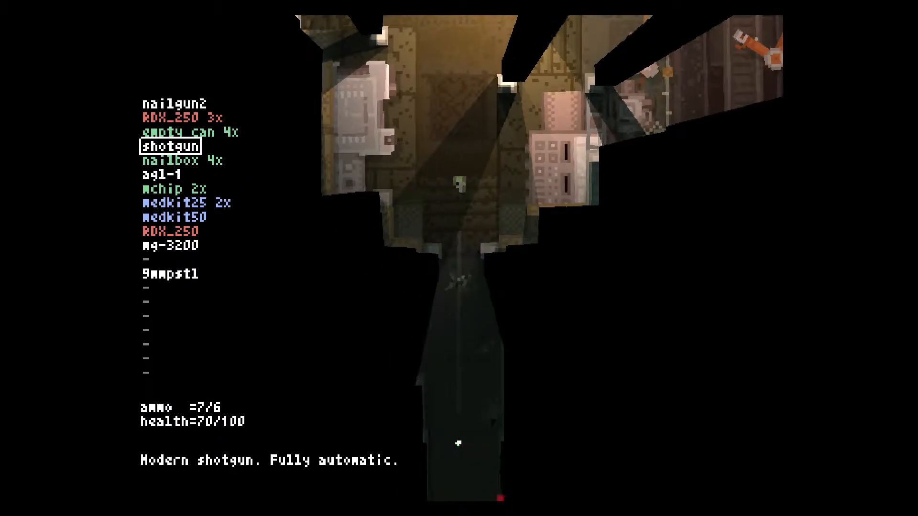
Select the shotgun entry in the inventory as the active weapon
click(458, 246)
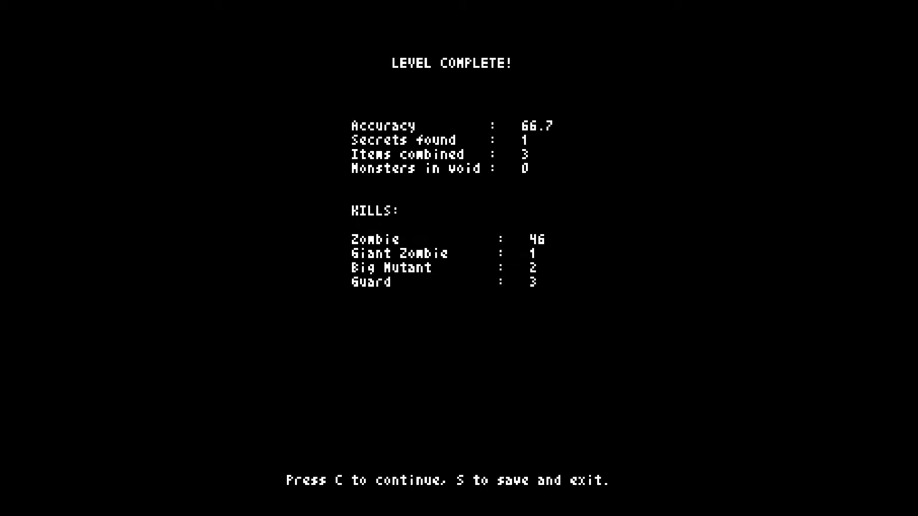
Save the run from the LEVEL COMPLETE stats and exit to the main menu
key(s)
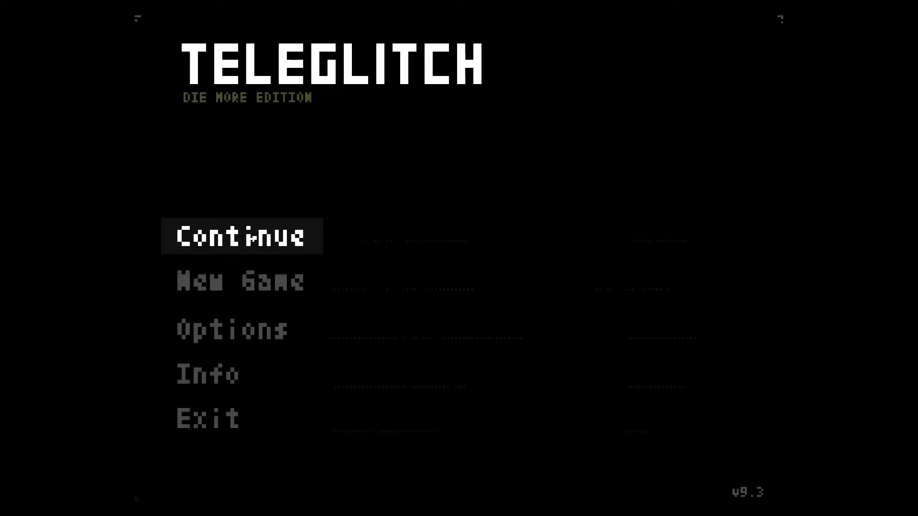